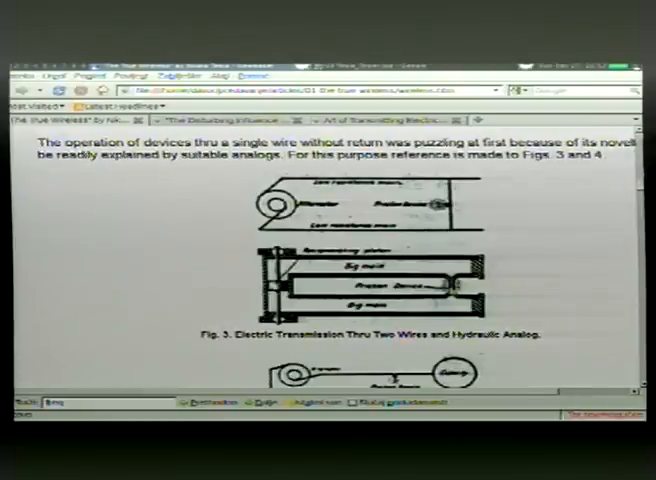
scroll(down, 3)
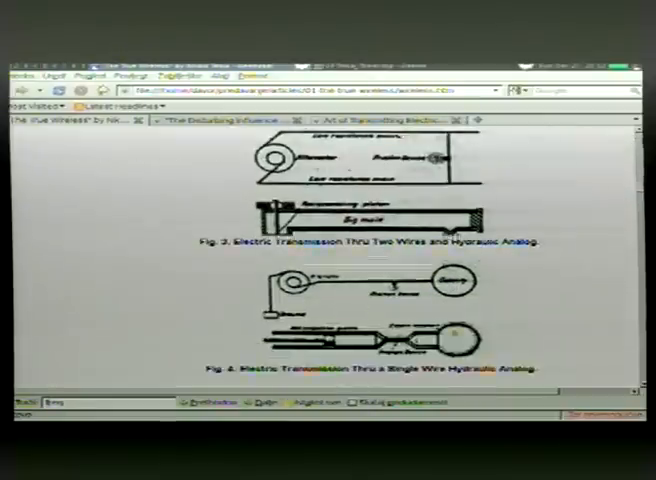
scroll(down, 3)
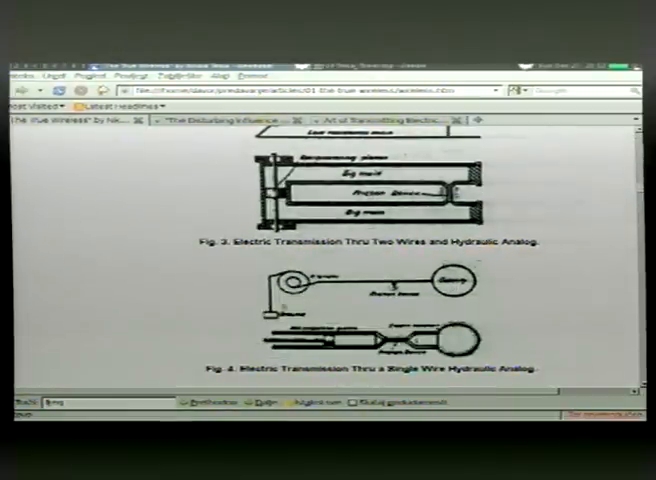